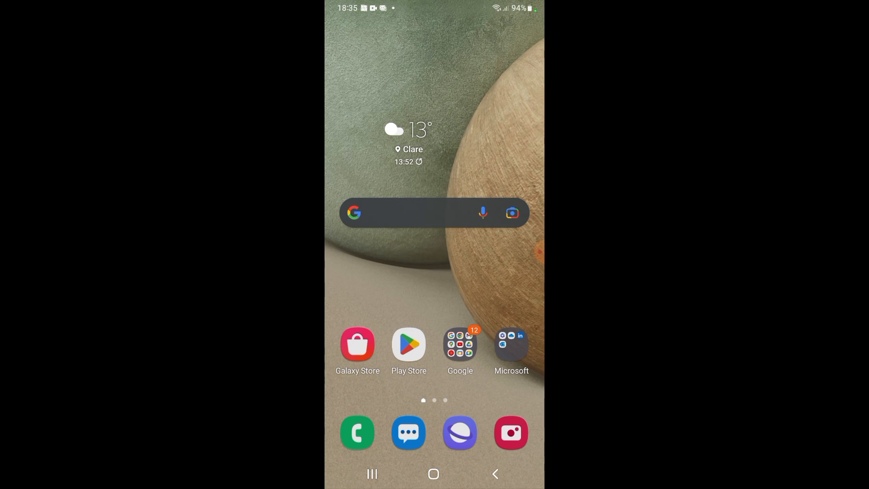
# - Launch Google Play Store from the home screen to its Apps recommendations page
pyautogui.click(408, 343)
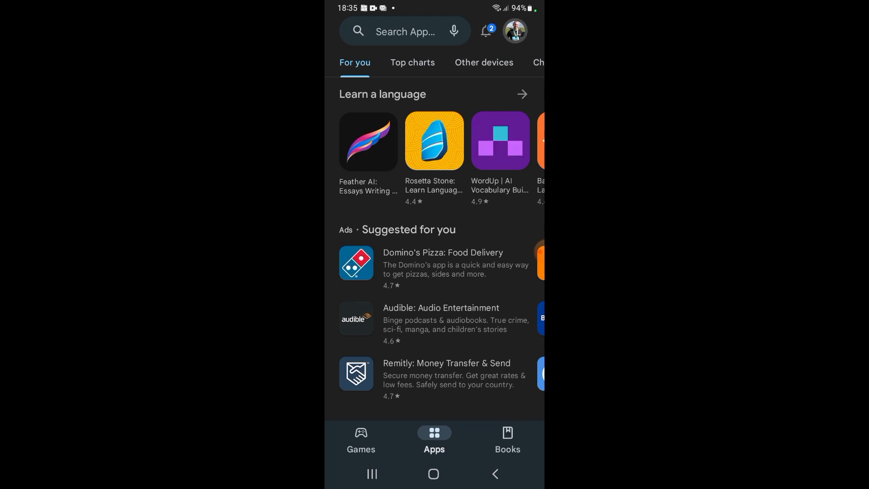
# - Reach Payments and subscriptions from the account profile menu
pyautogui.click(514, 31)
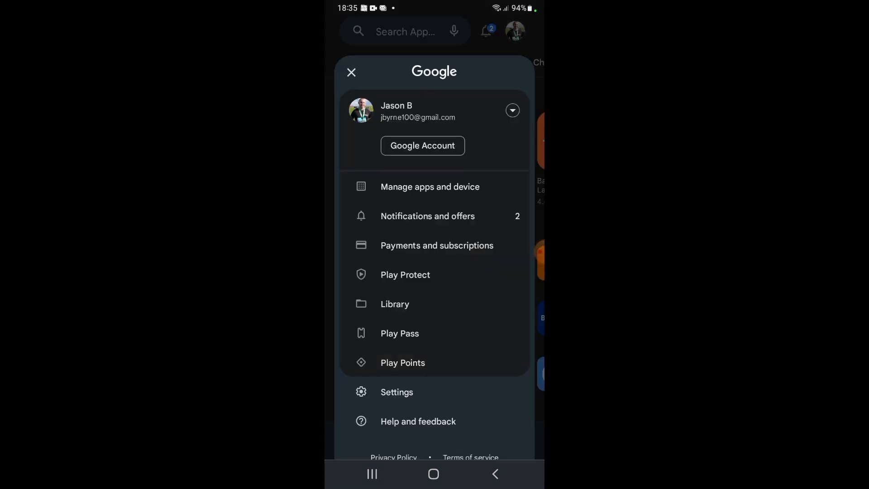
pyautogui.click(436, 245)
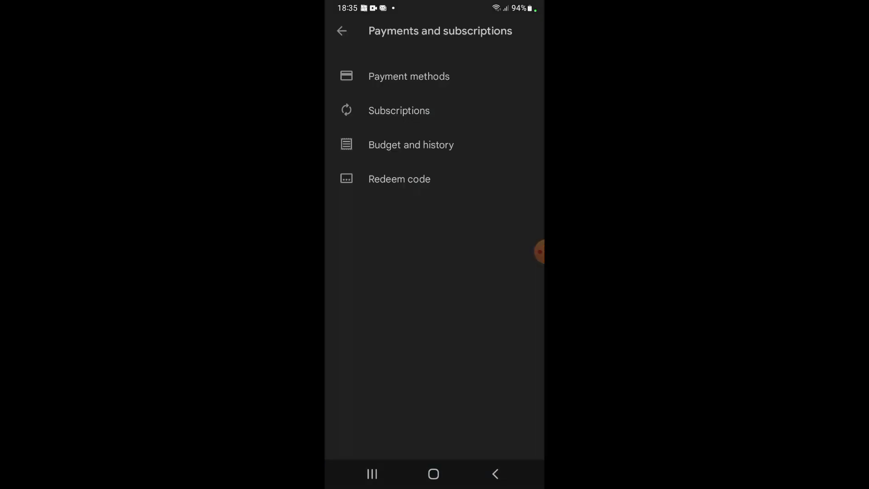